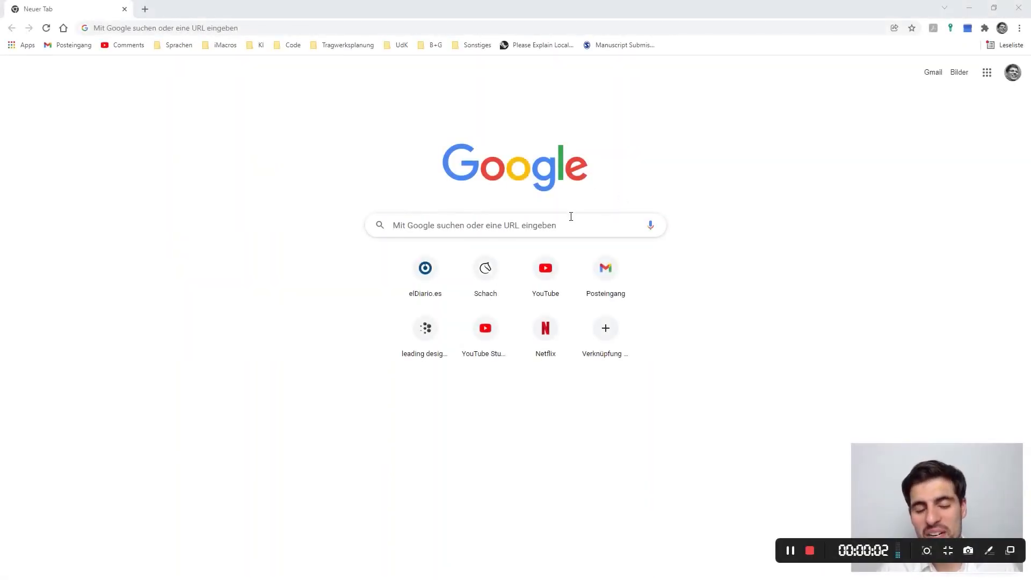
Step: Search Google for "one click lca rhino integration" and list the results
click(514, 224)
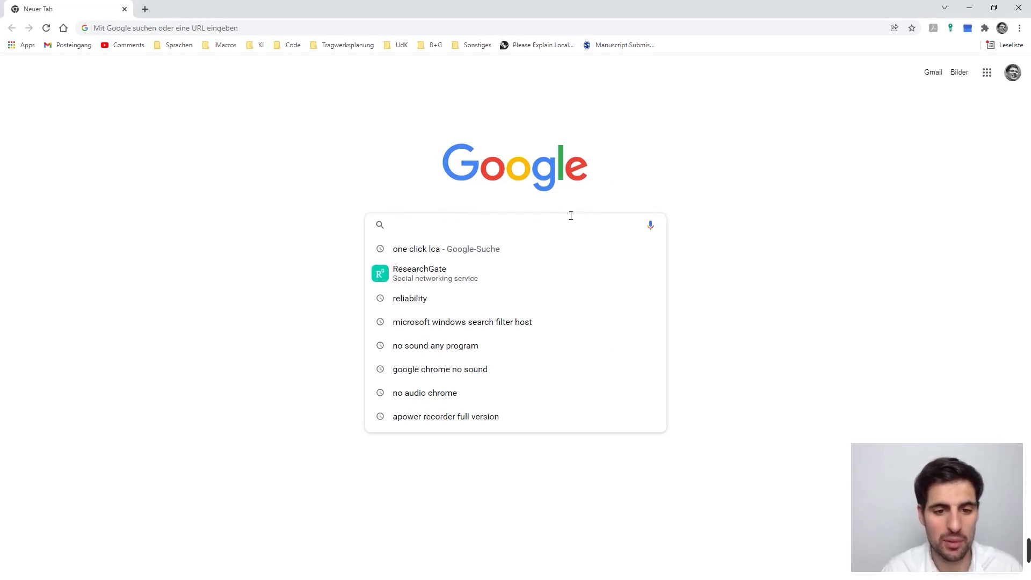
text(one click lca rhino integration)
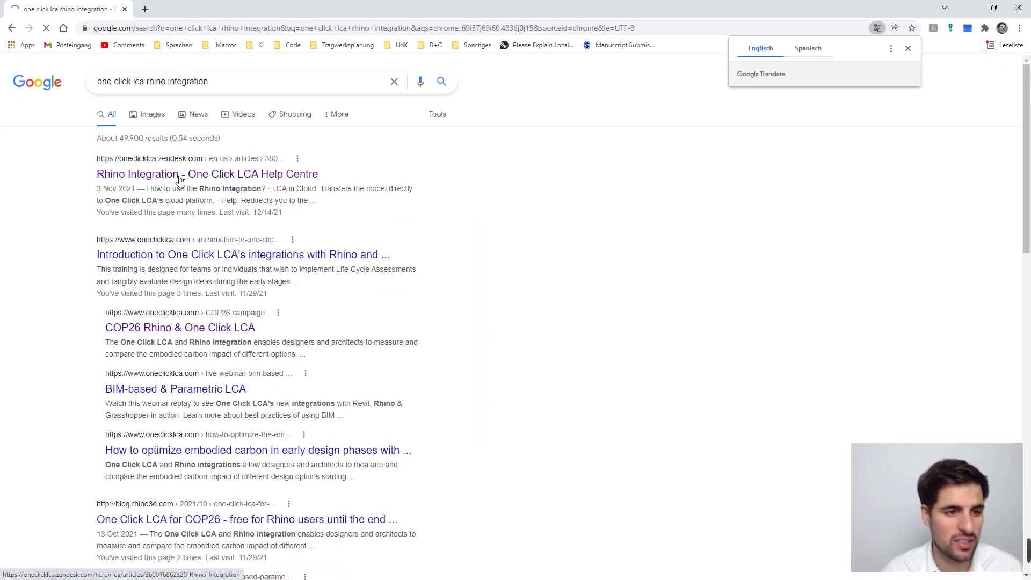
Step: Open the Rhino Integration Help Centre article and scroll to its Attachments section
click(206, 174)
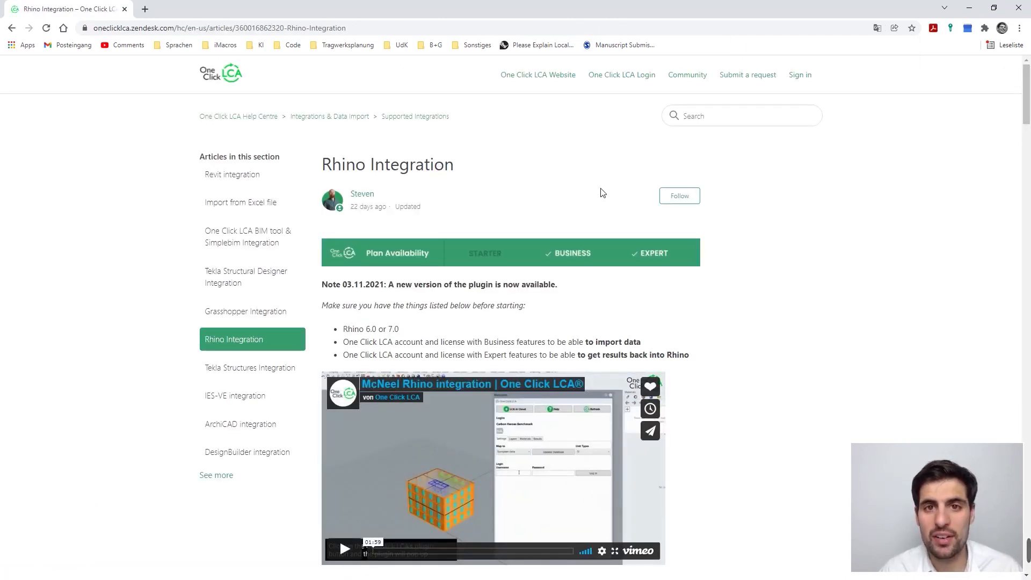
scroll(down, 3)
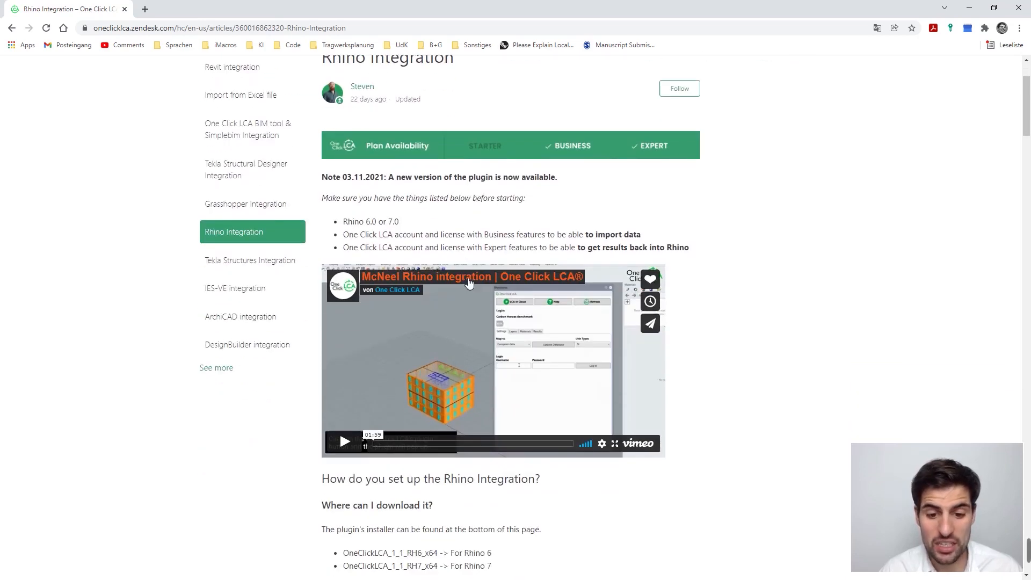
scroll(down, 3)
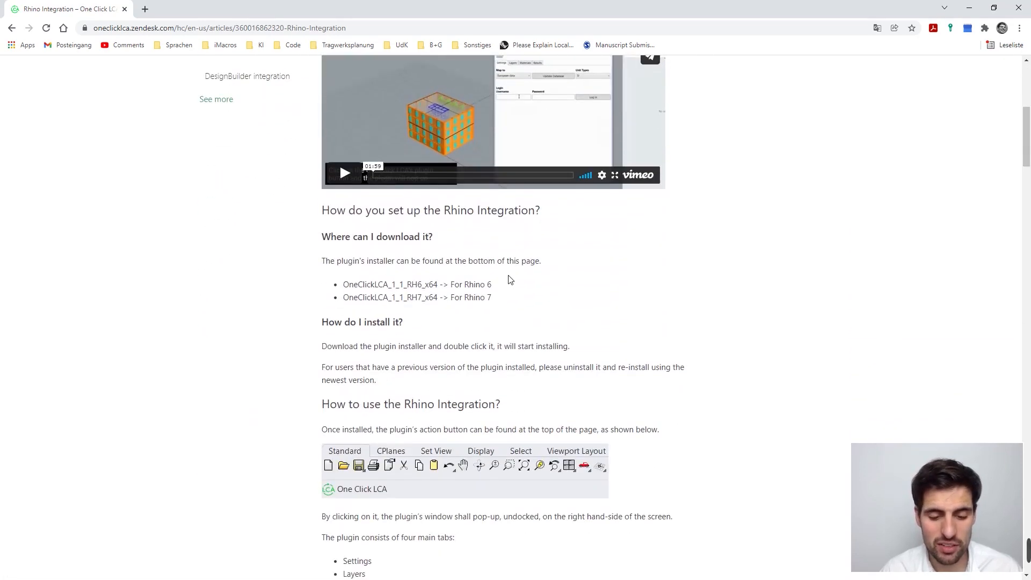
scroll(down, 3)
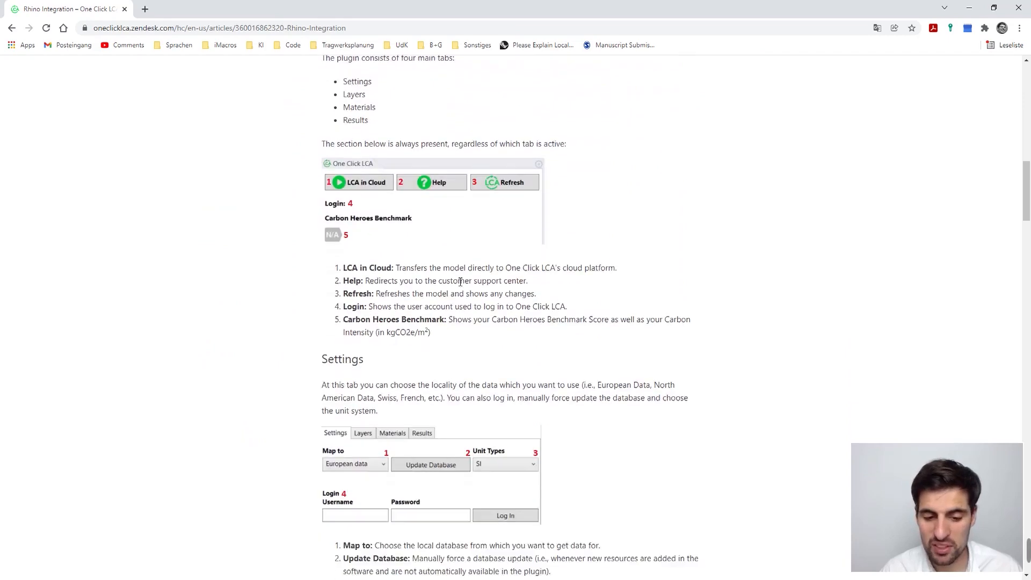
scroll(down, 3)
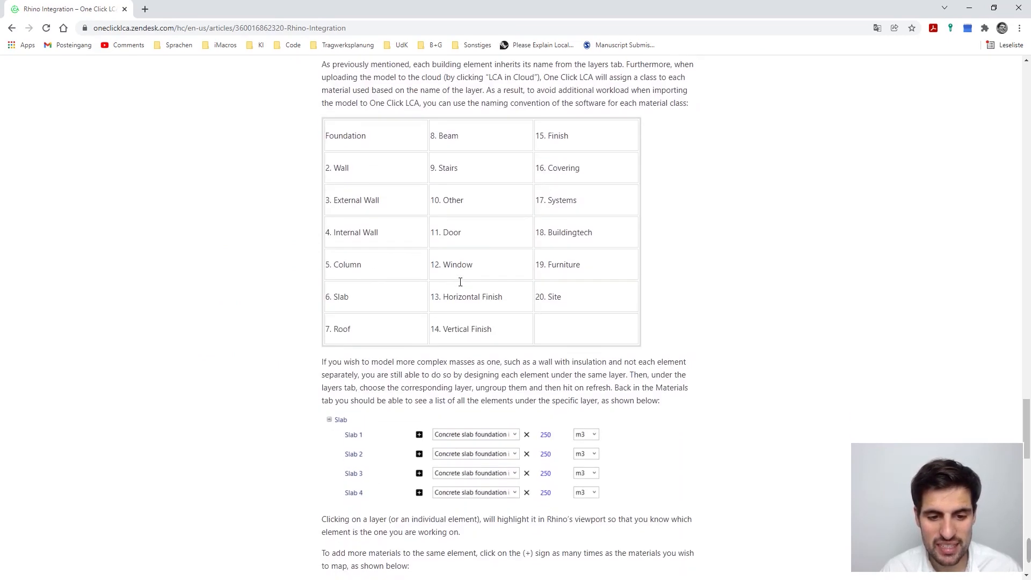
scroll(down, 3)
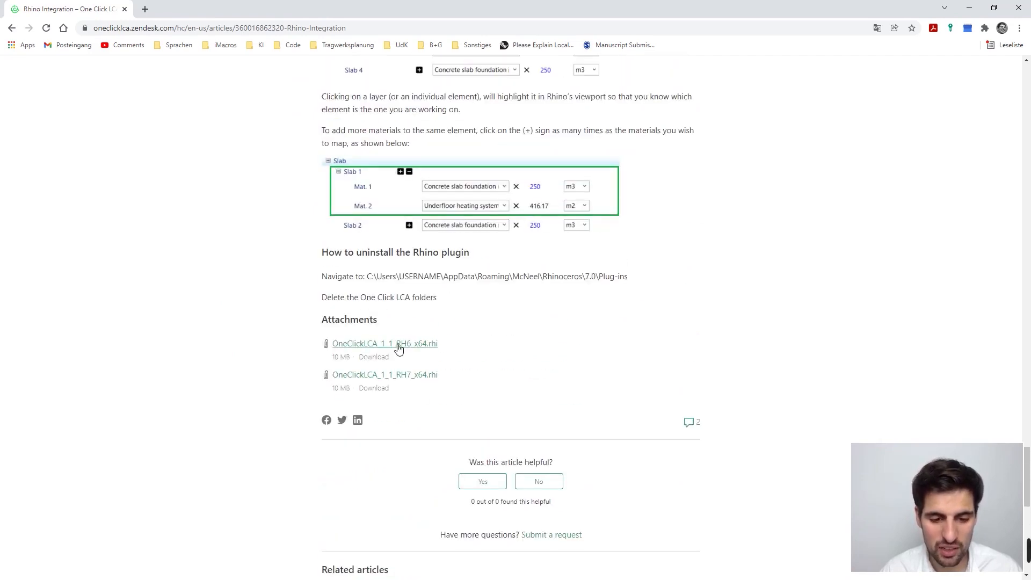
mouse_move(538, 341)
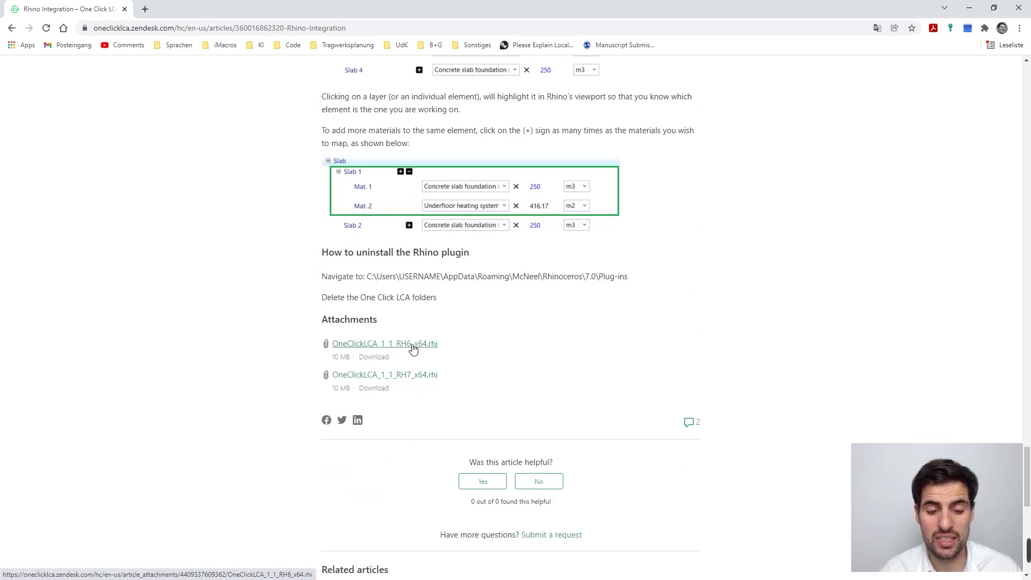
Step: Download the OneClickLCA_1_1_RH6_x64.rhi installer and return to the article
click(384, 343)
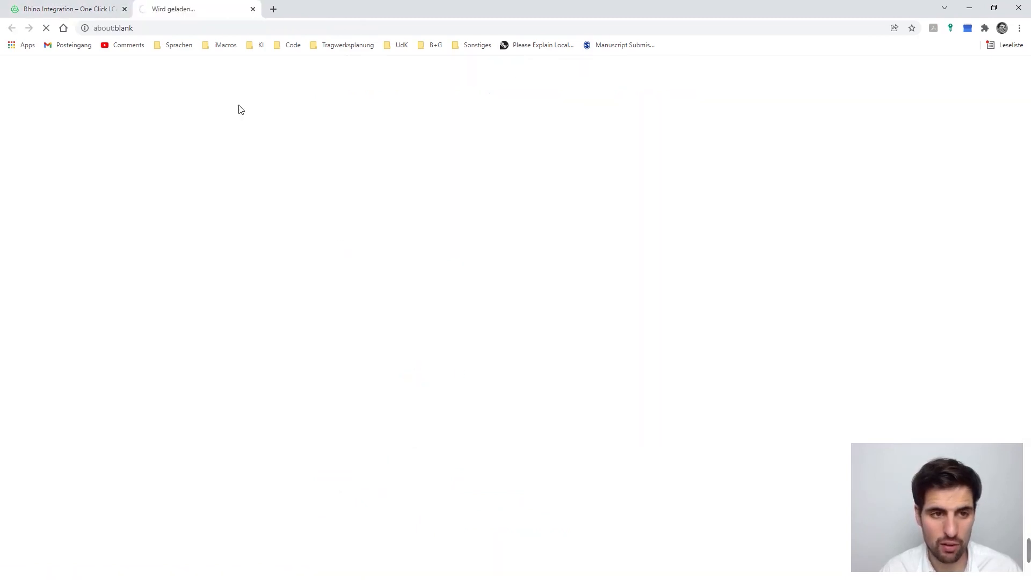
click(386, 375)
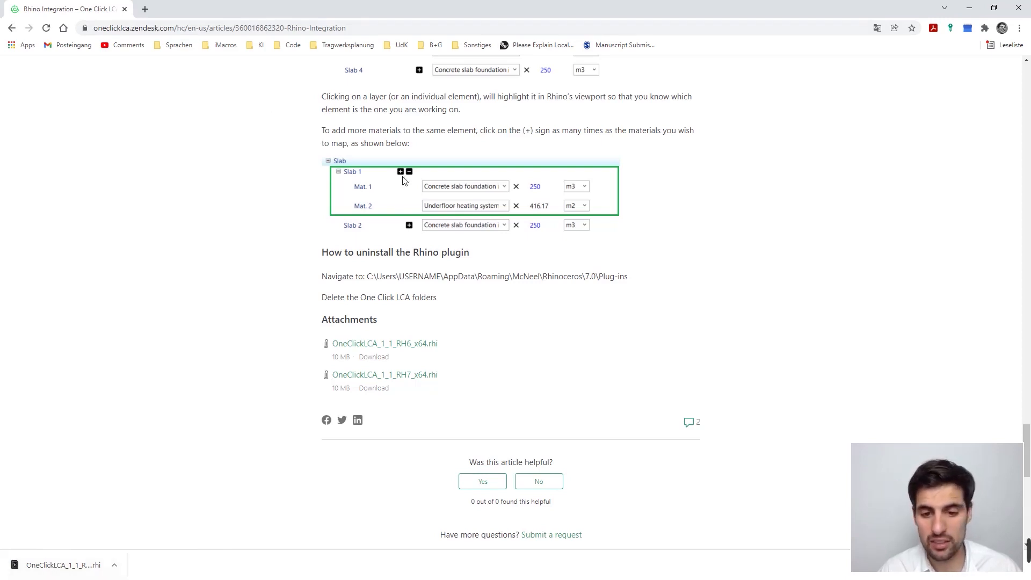
Step: Select the Modelling Guidance material class table, Foundation through Site
scroll(down, 3)
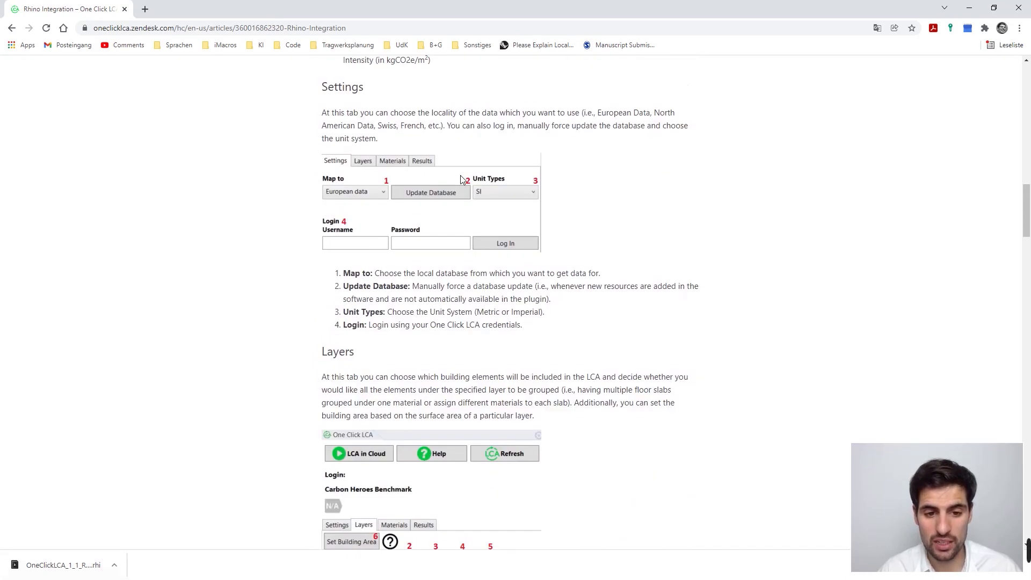
scroll(down, 3)
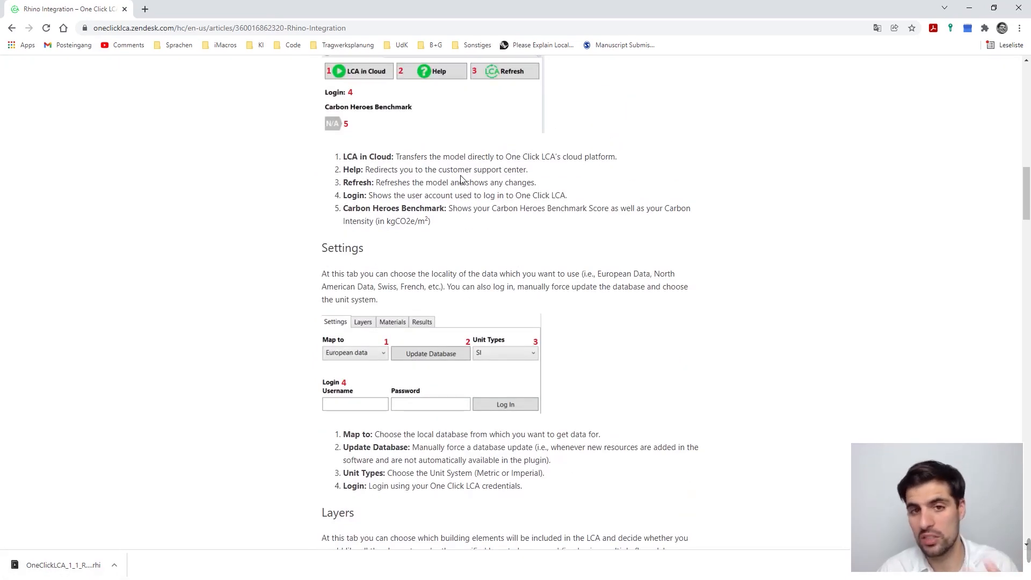
scroll(up, 3)
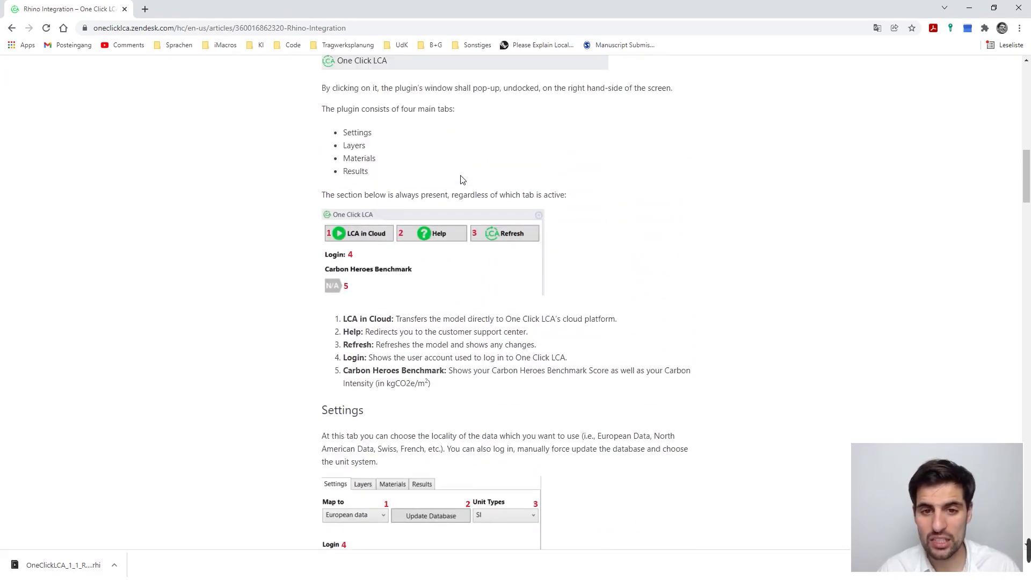
scroll(down, 3)
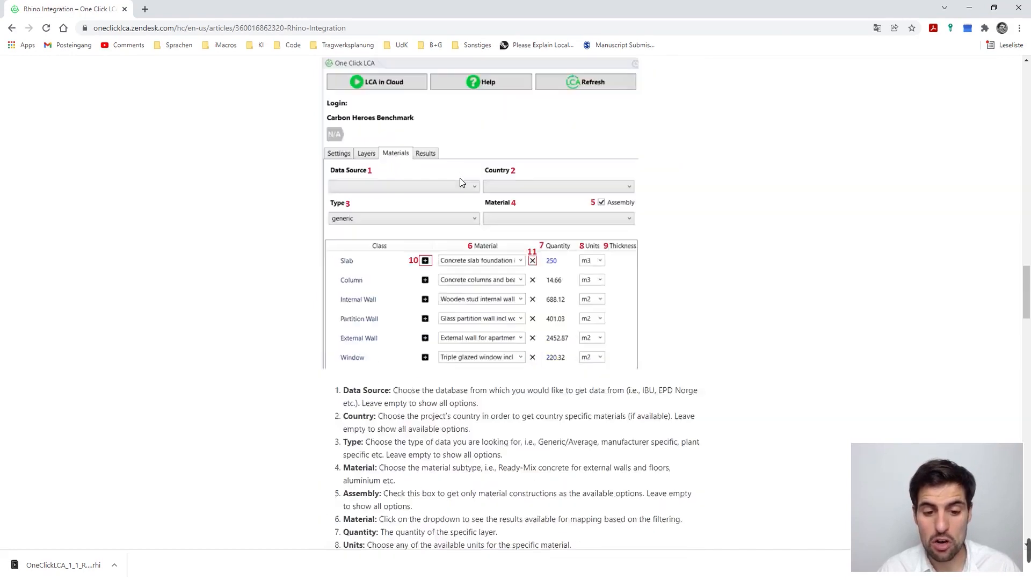
scroll(down, 3)
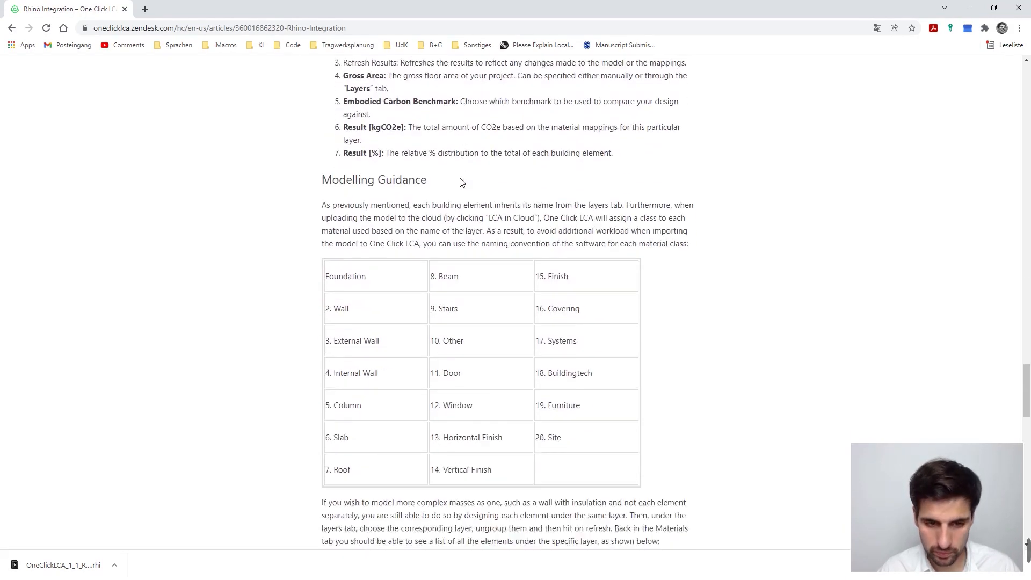
scroll(down, 3)
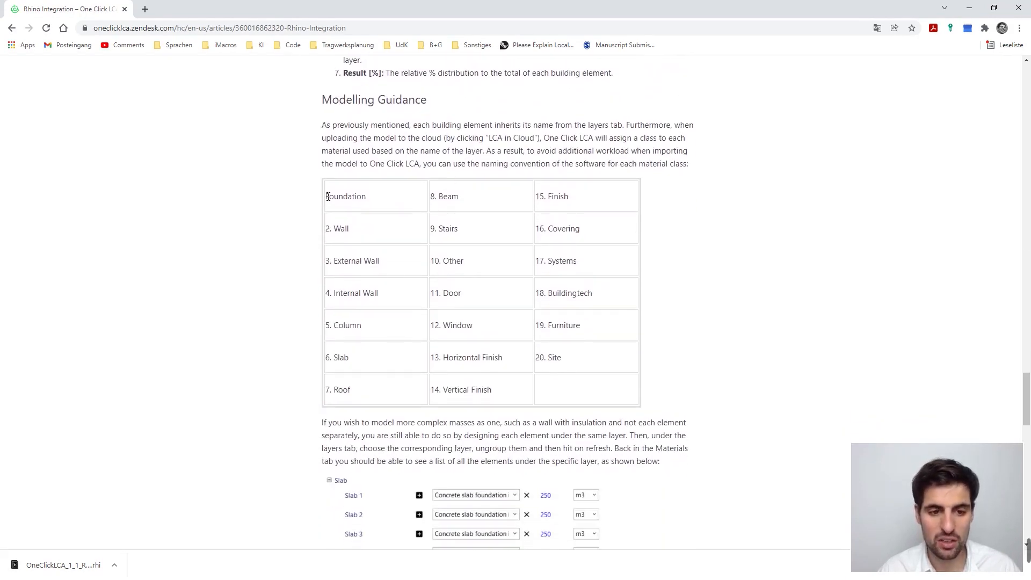
drag(325, 195, 566, 388)
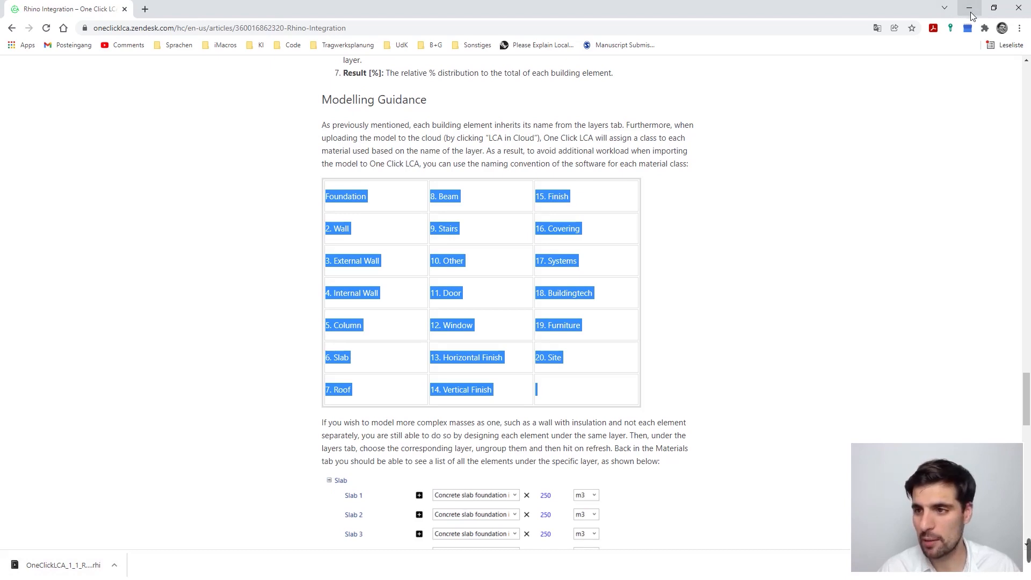
mouse_move(969, 11)
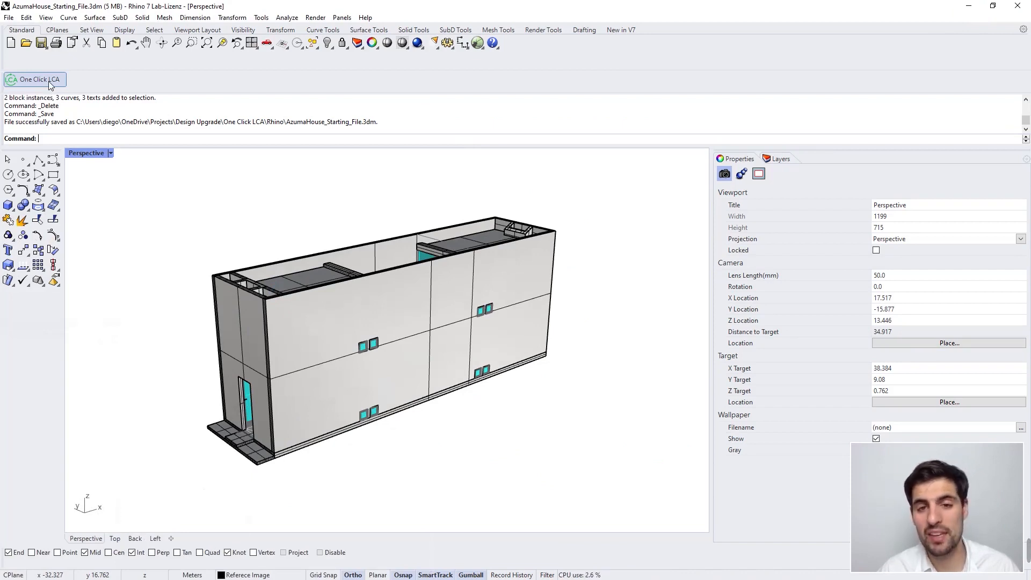
Step: Launch the One Click LCA plugin window over the Azuma House model
click(34, 79)
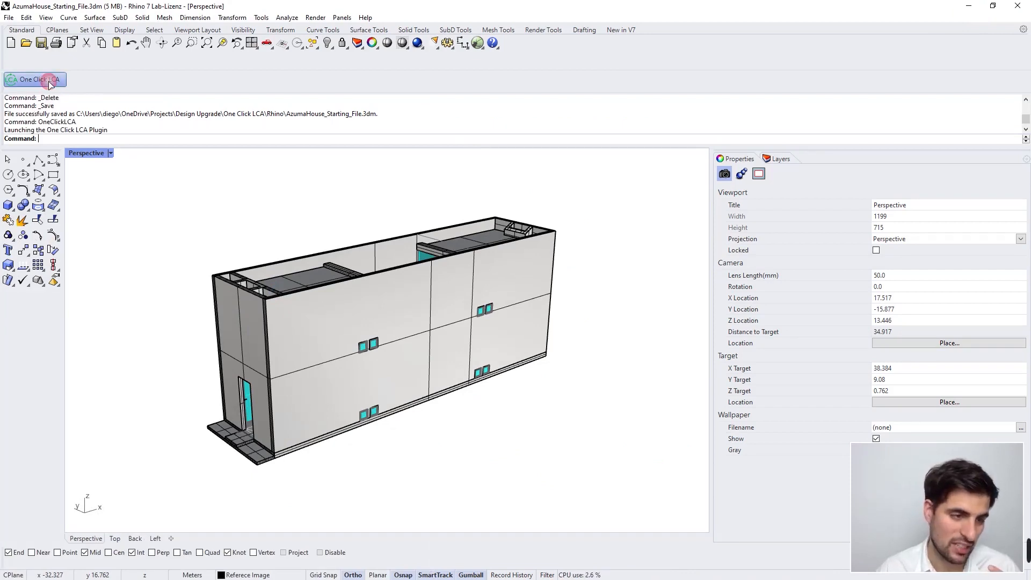
click(34, 79)
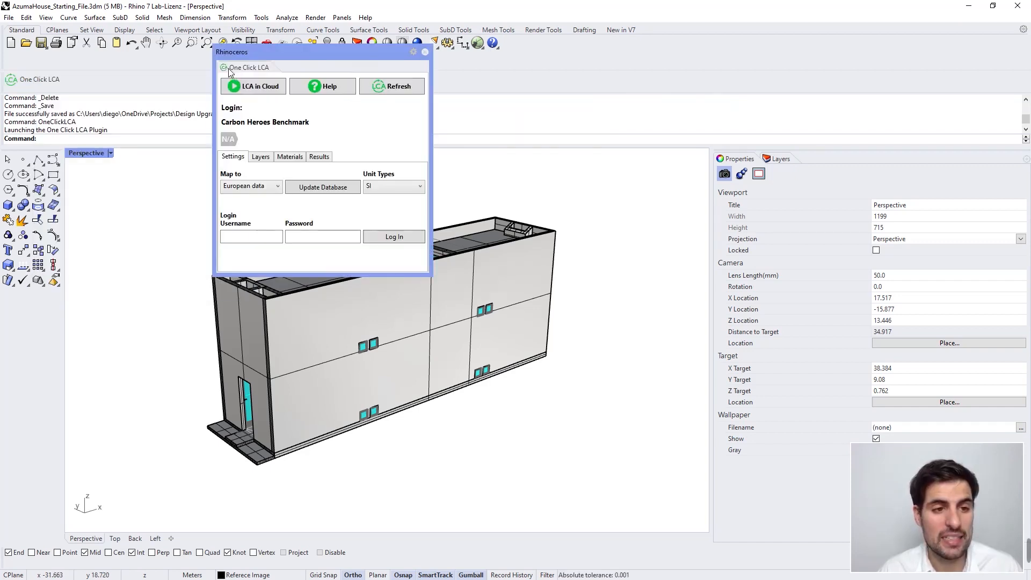